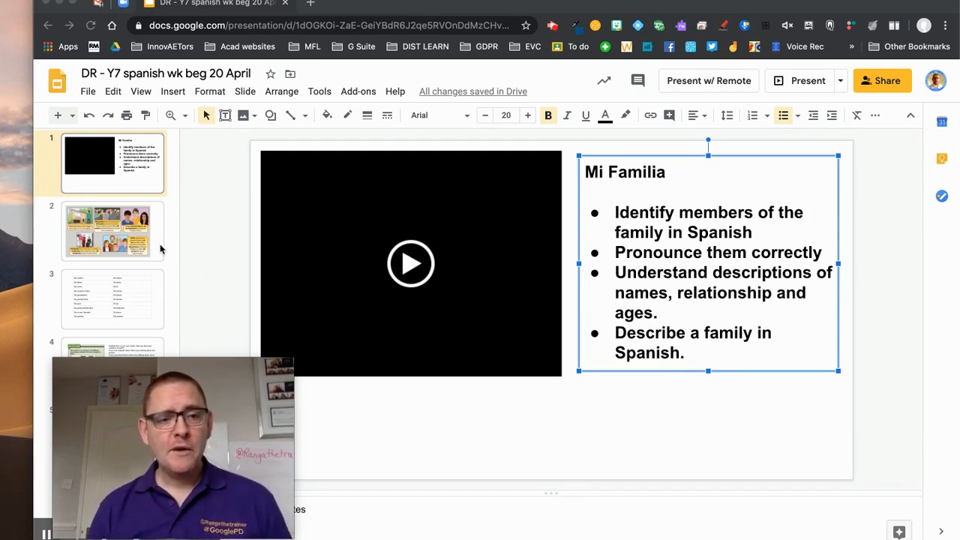
mouse_move(411, 270)
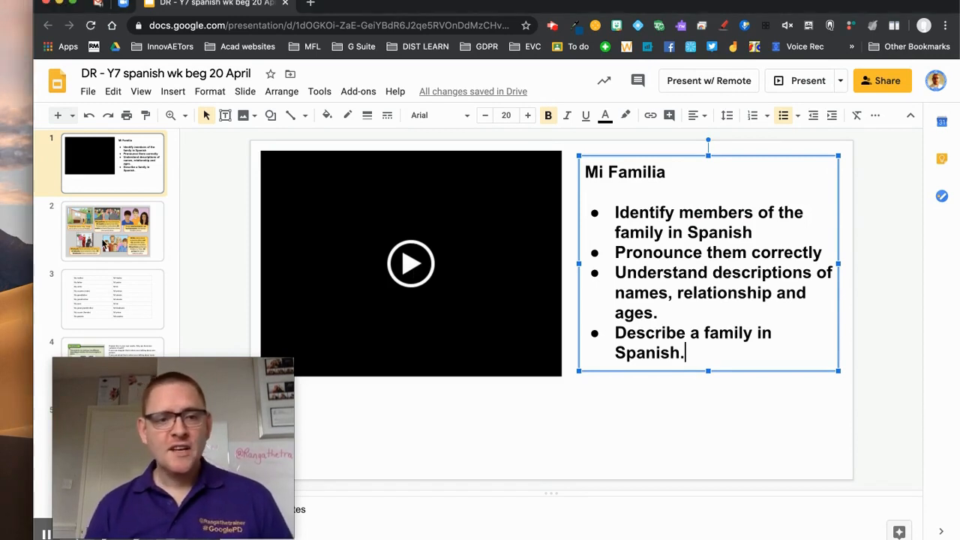
Step: Navigate from the objectives slide through family pictures to the vocabulary table slide
click(113, 231)
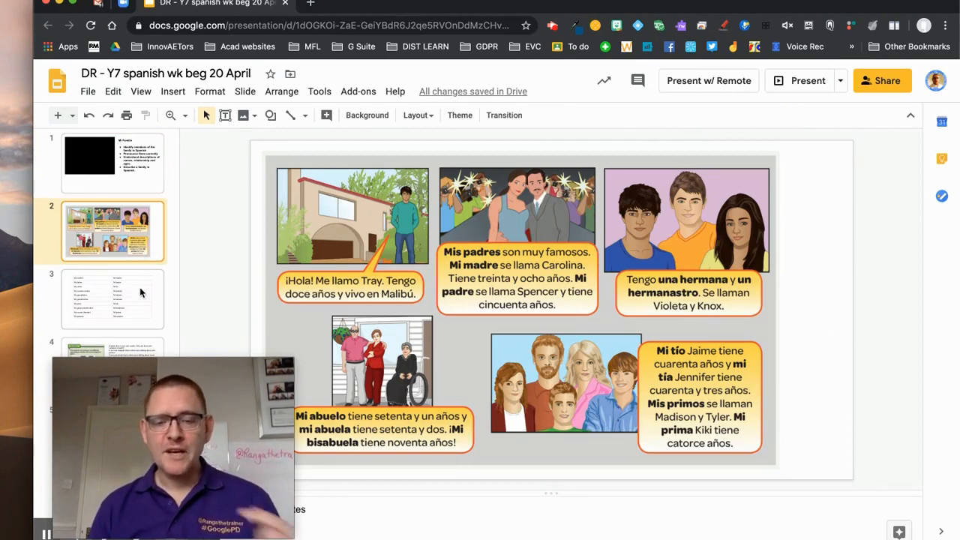
click(113, 297)
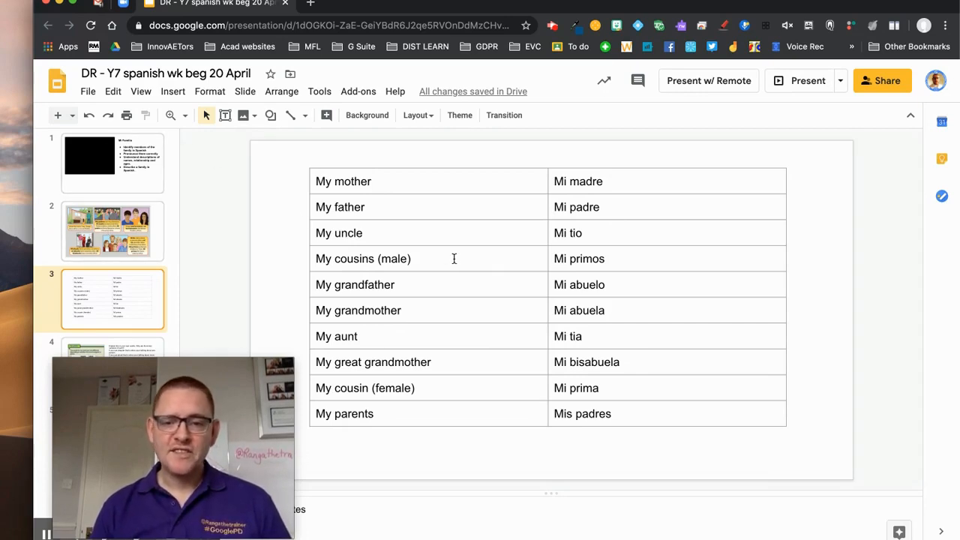
mouse_move(589, 450)
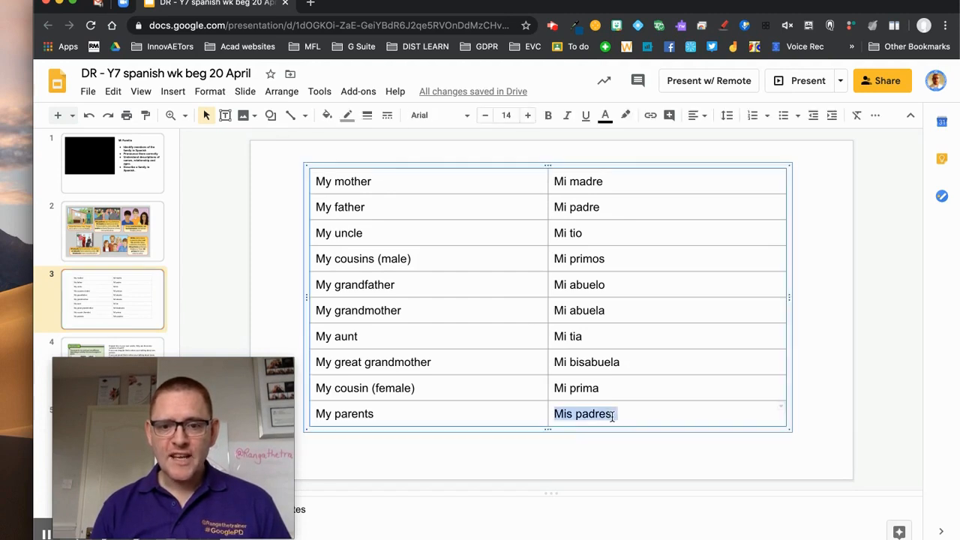
mouse_move(669, 114)
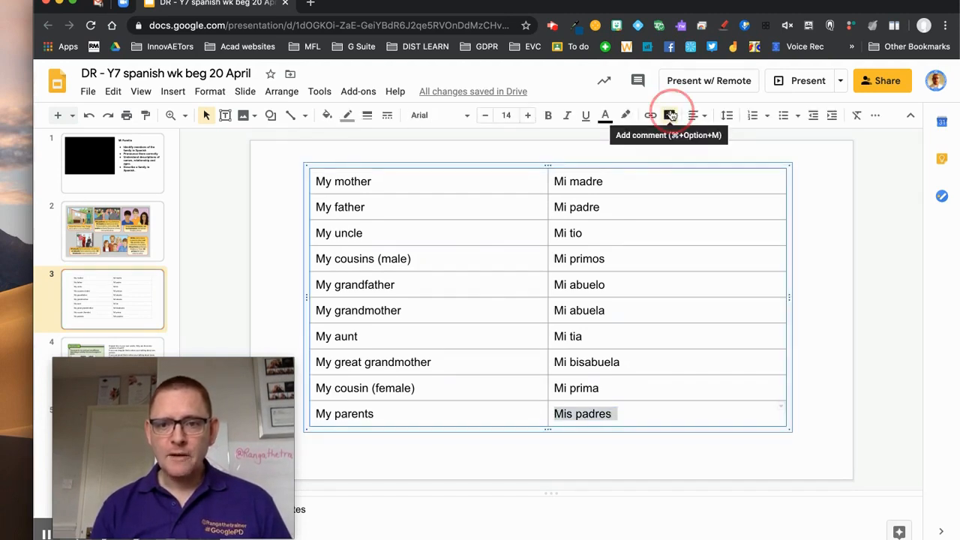
Step: Post a Mote voice-note comment praising the work on 'Mis padres' in the vocabulary table
click(669, 114)
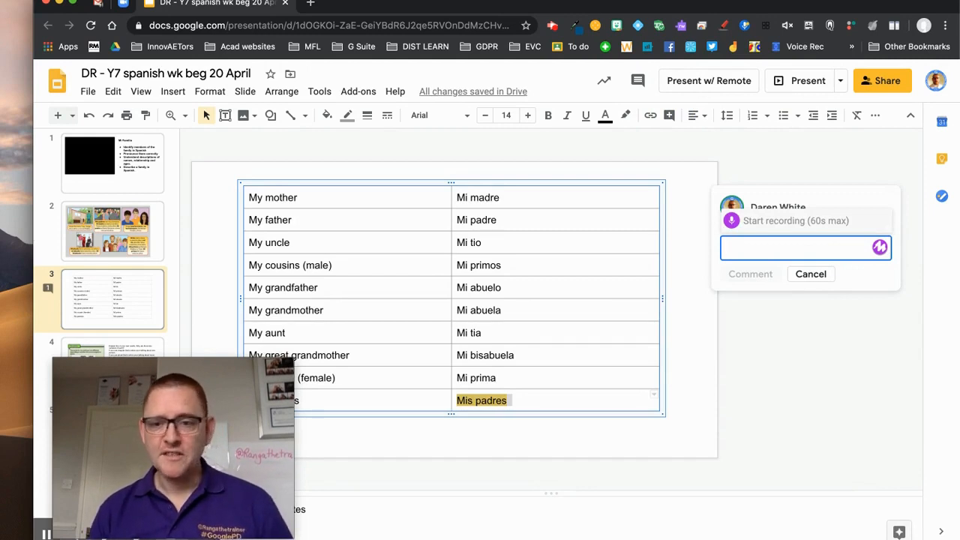
click(877, 248)
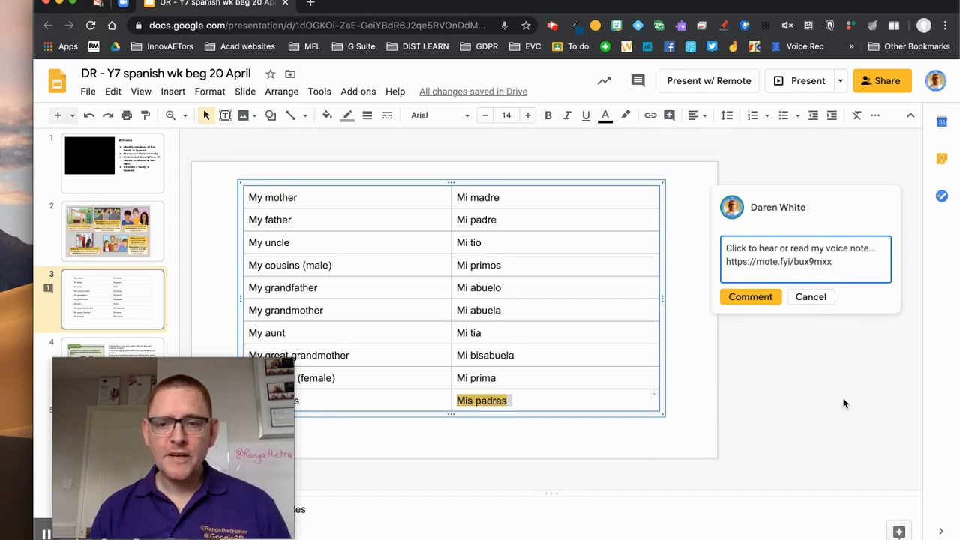
mouse_move(771, 300)
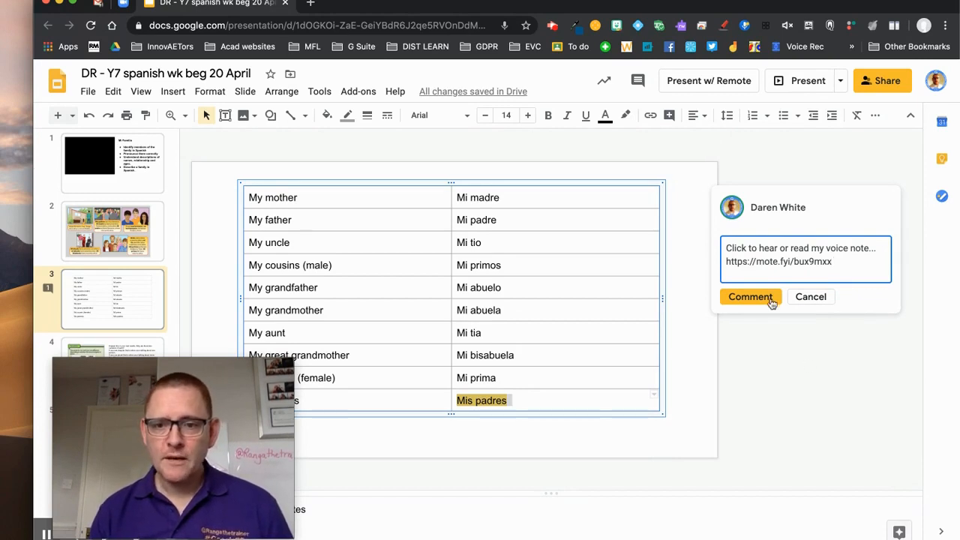
click(750, 297)
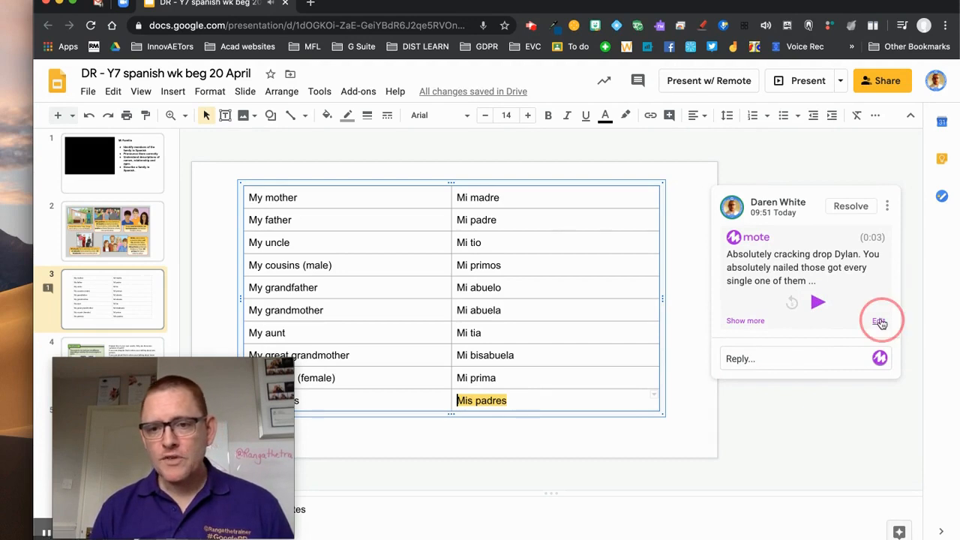
Step: Replace the voice note's transcript with the word 'Feedback' and update the comment
click(879, 319)
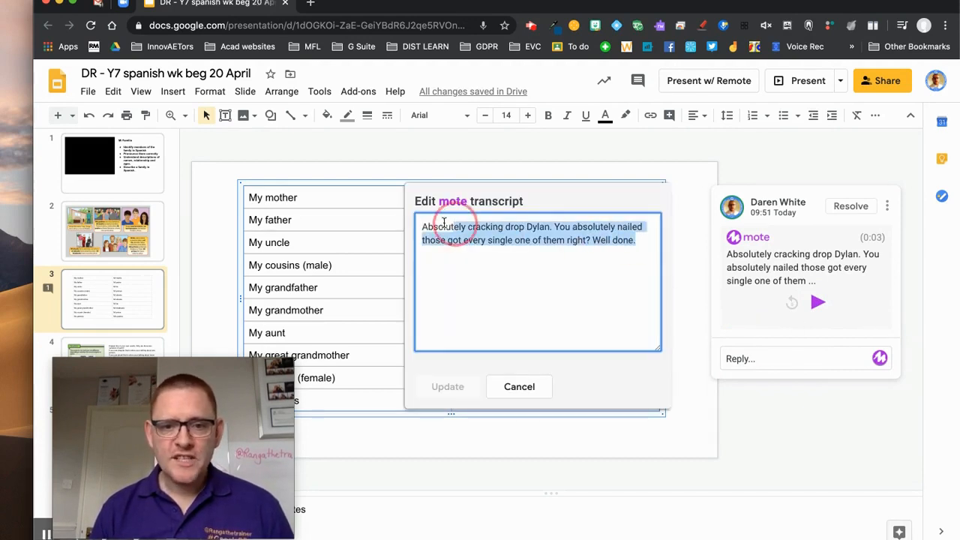
text(Feedba)
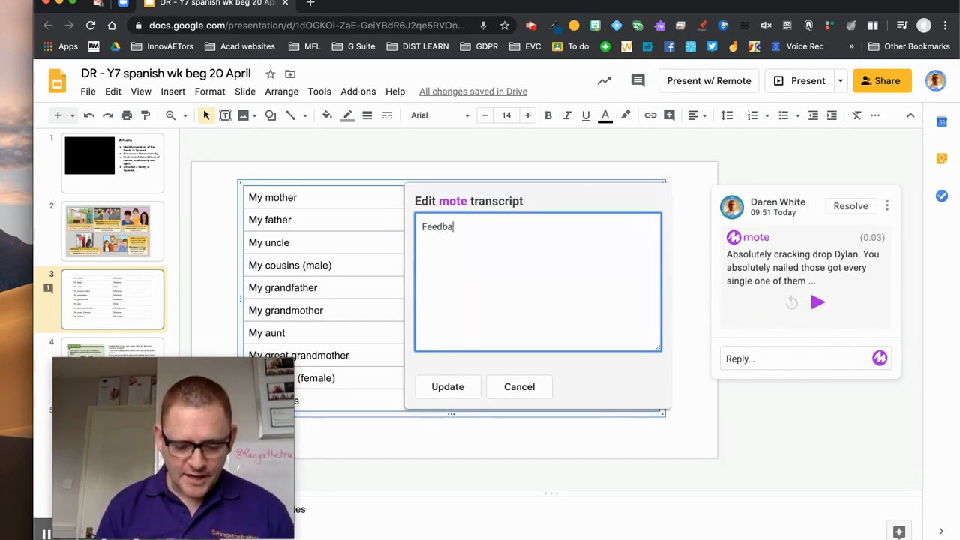
click(447, 387)
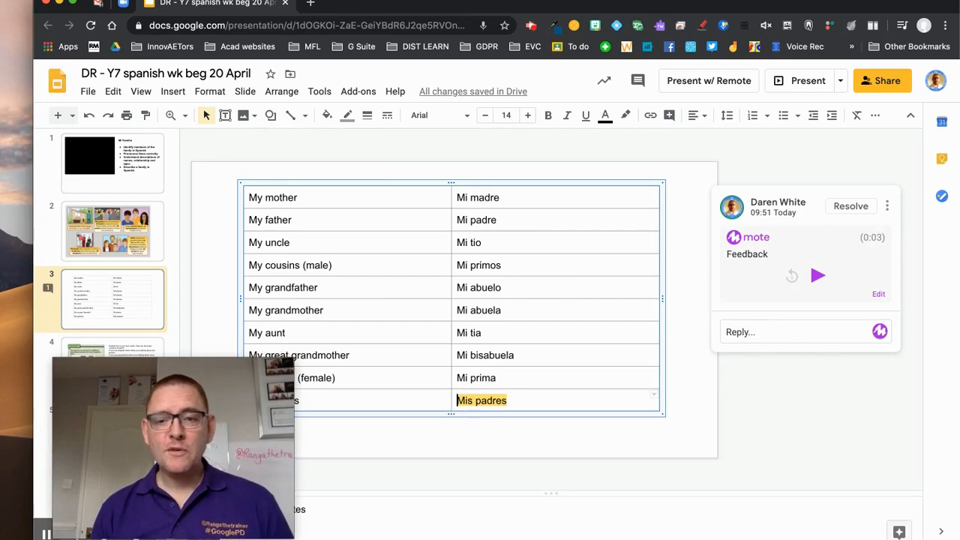
Step: Post a thumbs-up emoji reply beneath the Feedback voice-note comment
click(803, 332)
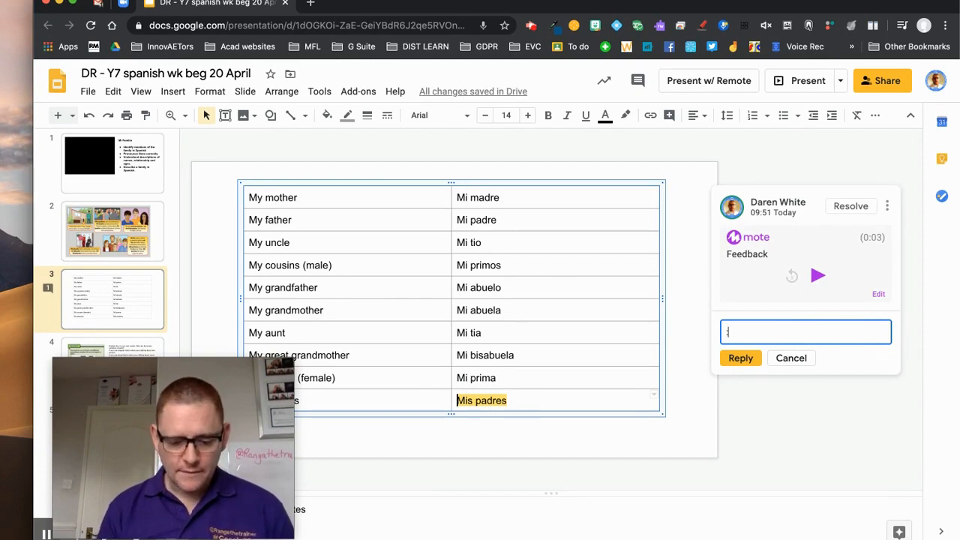
text(:thu)
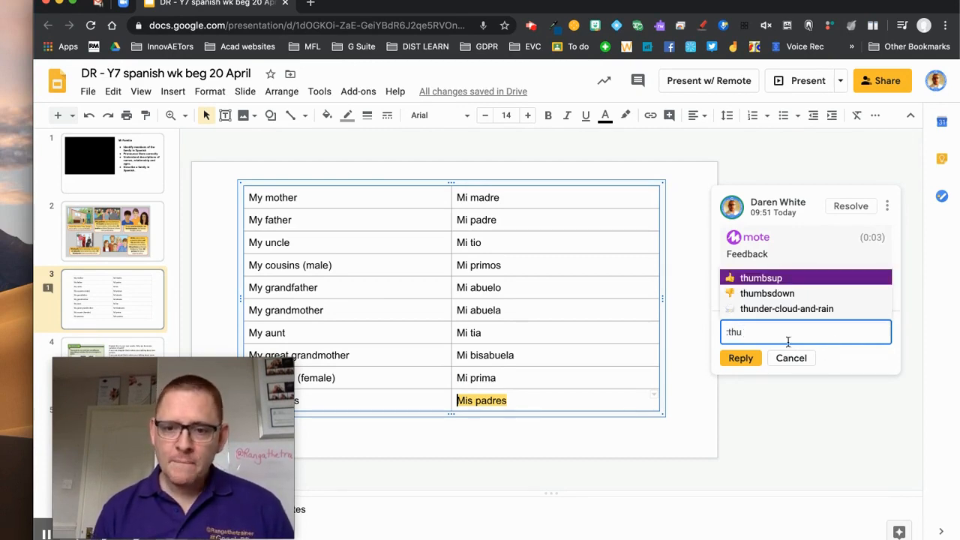
click(759, 276)
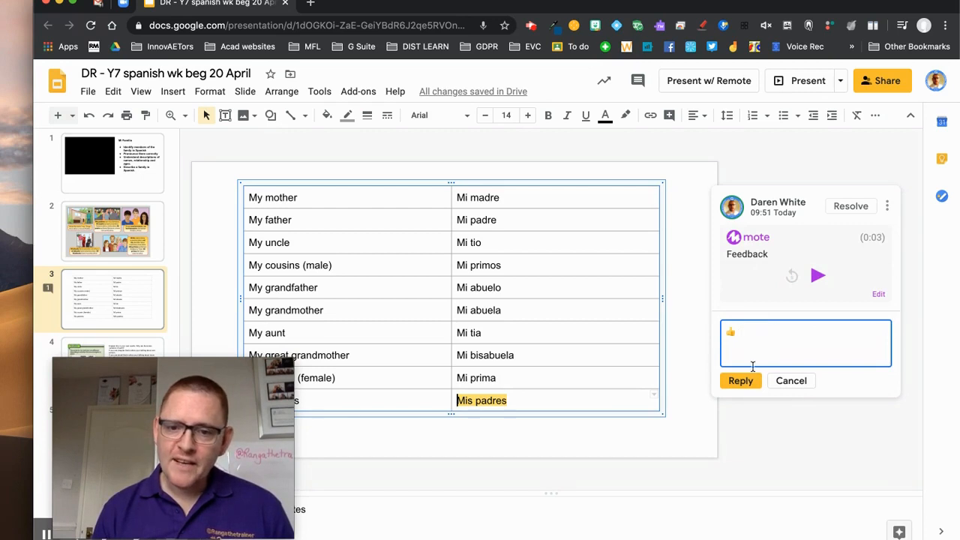
click(741, 381)
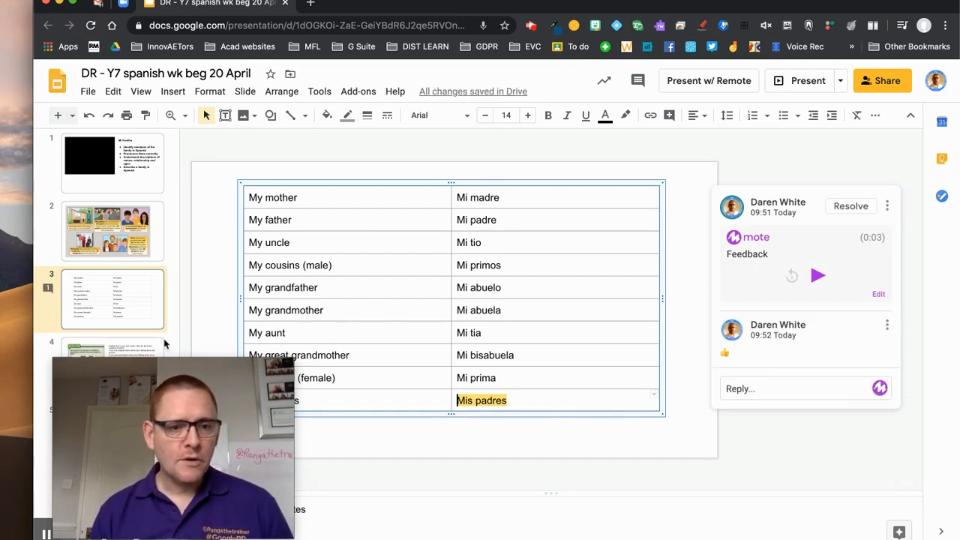
Step: On the grammar slide, record a Mote voice-note comment on the singular and plural answer sentences
click(113, 345)
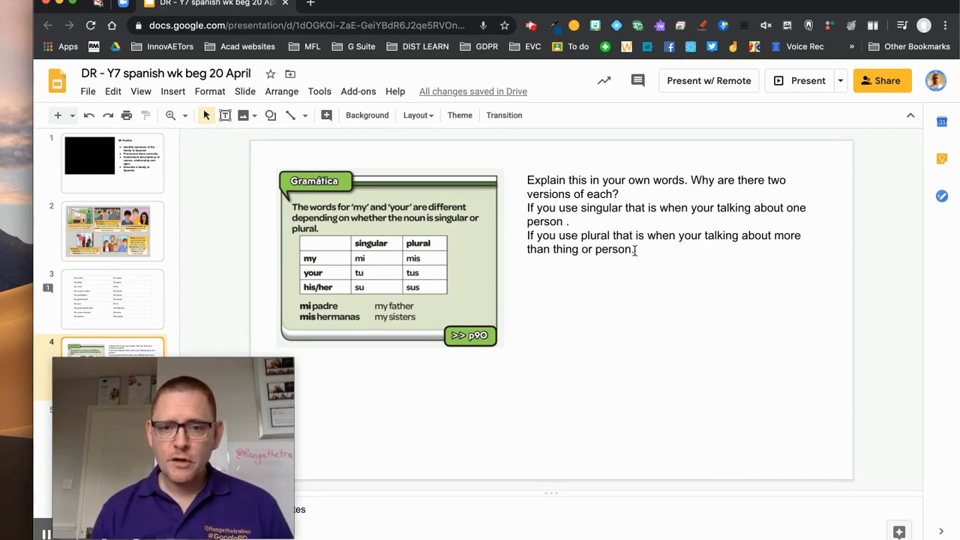
double_click(618, 249)
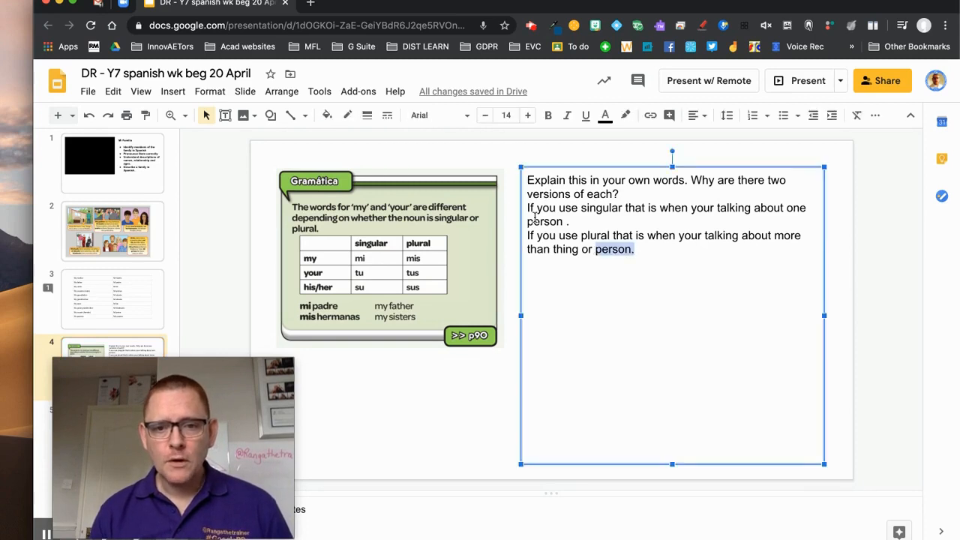
drag(528, 207, 633, 249)
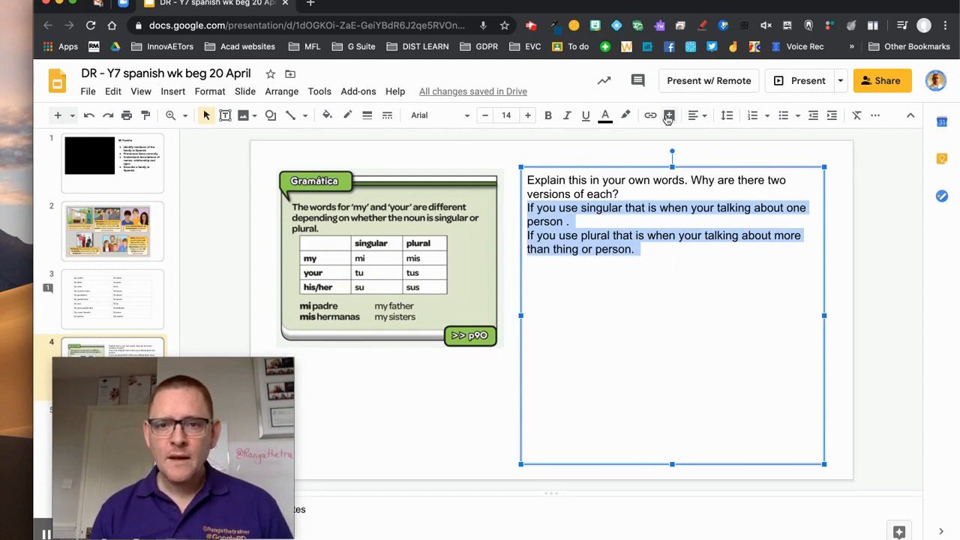
click(667, 114)
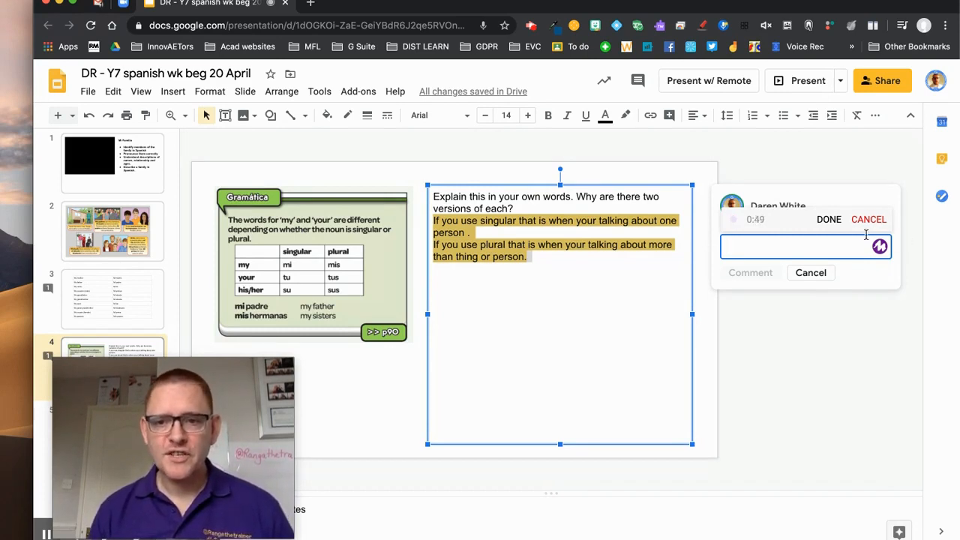
click(828, 219)
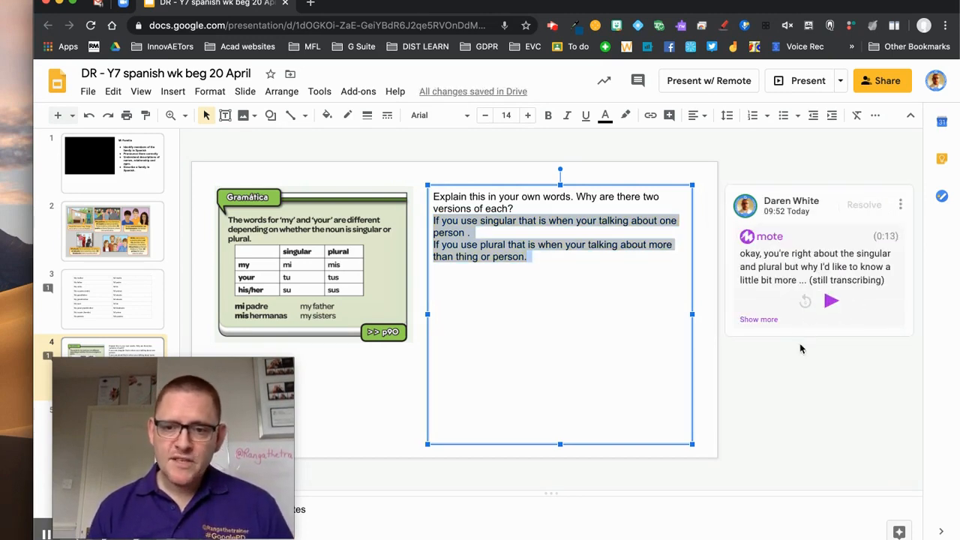
mouse_move(888, 348)
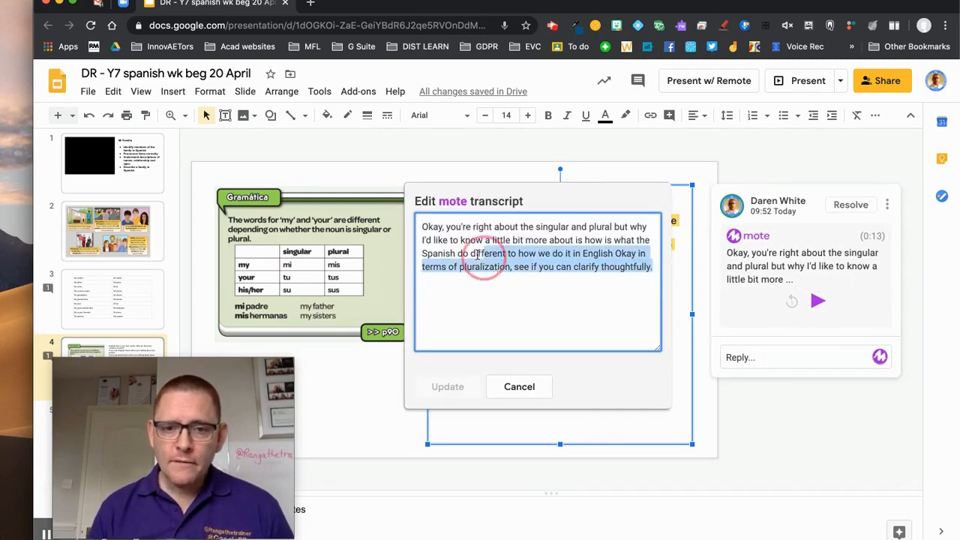
Step: Replace the second voice note's transcript with 'Next steps' and update the comment
text(Next steps)
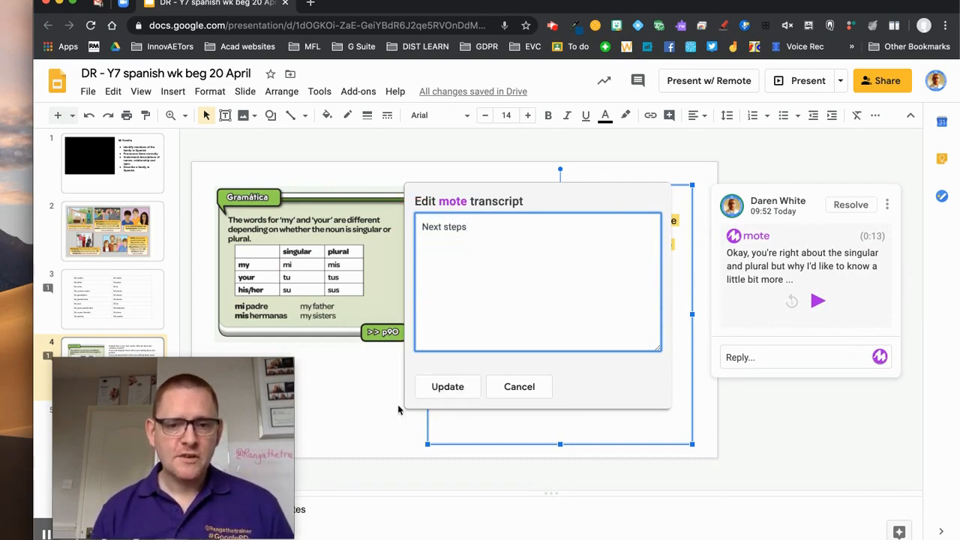
click(447, 387)
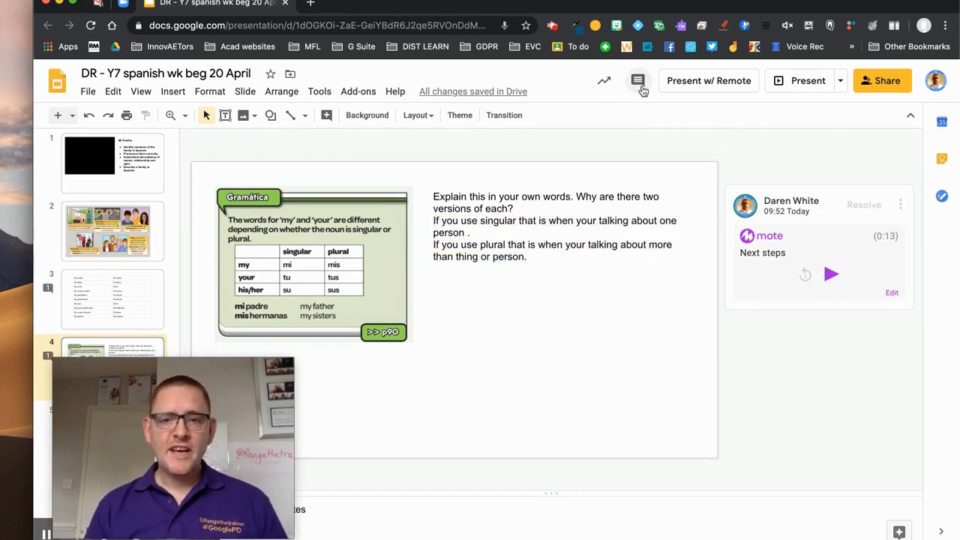
mouse_move(637, 81)
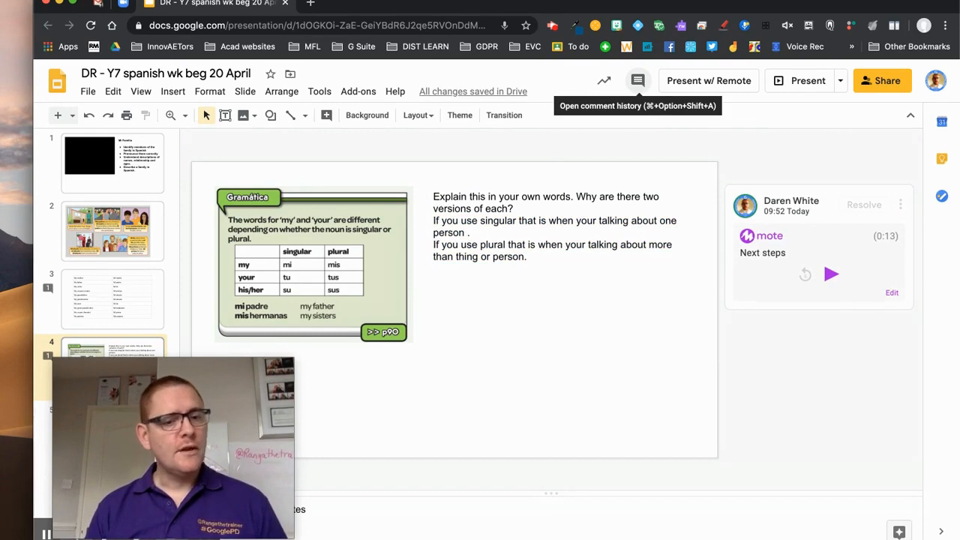